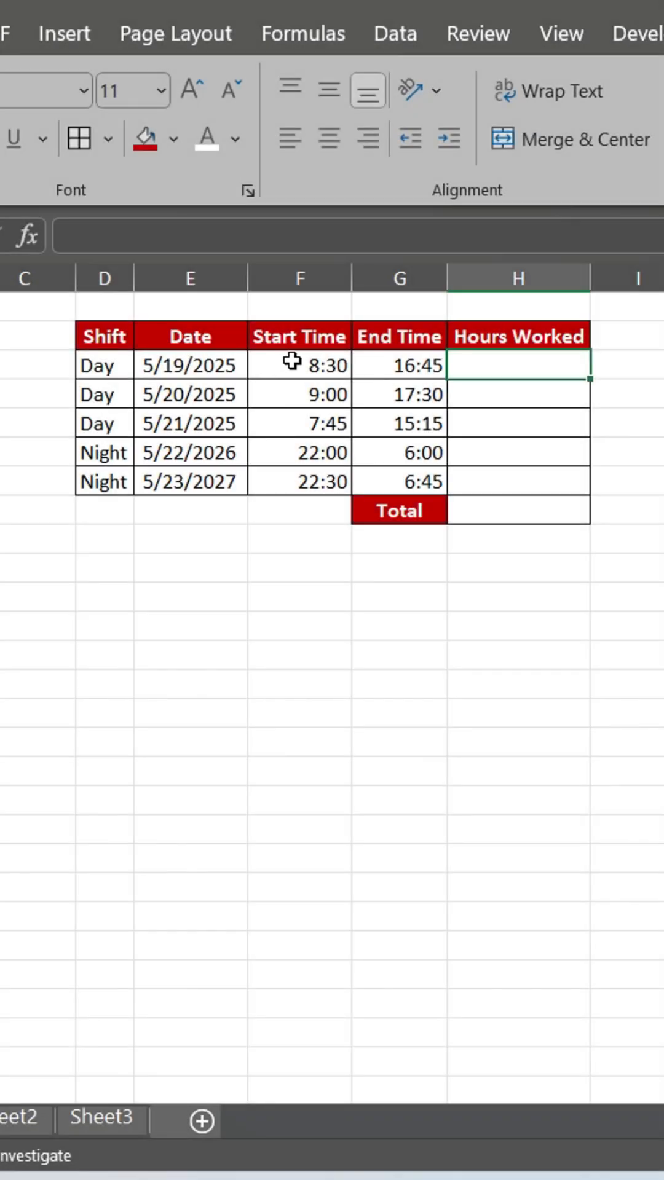
# - Format the Start and End Time cells F3:G7 with the 24-hour 13:30 time format
pyautogui.moveTo(299, 365); pyautogui.dragTo(399, 452)
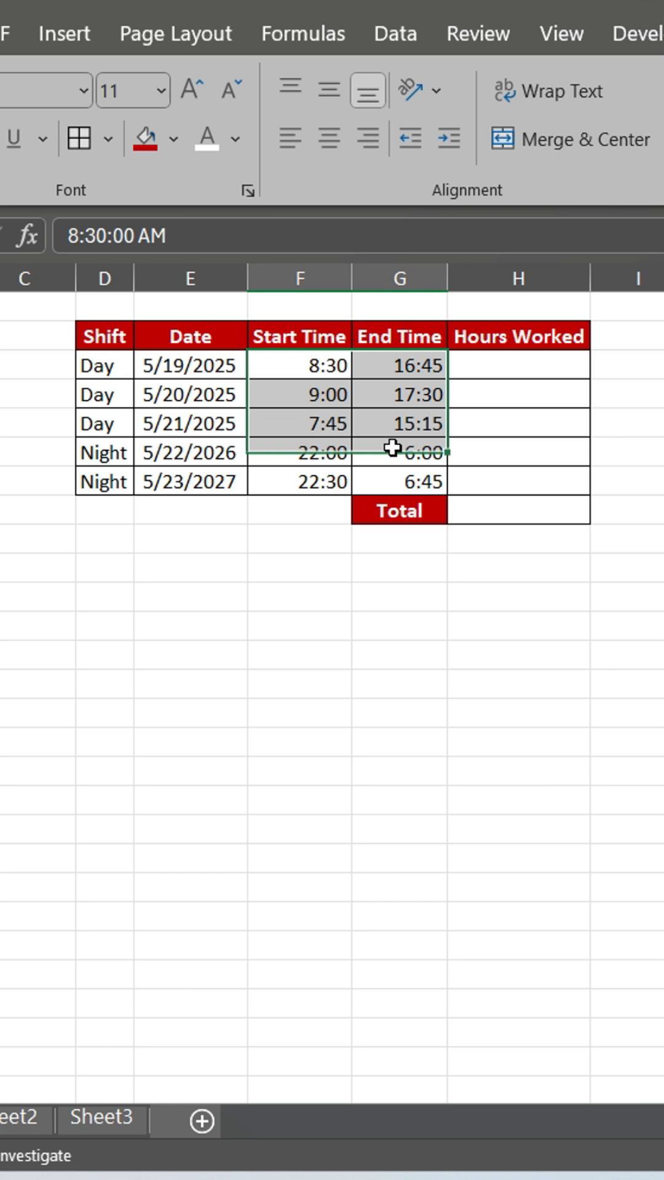
pyautogui.hscroll(3)
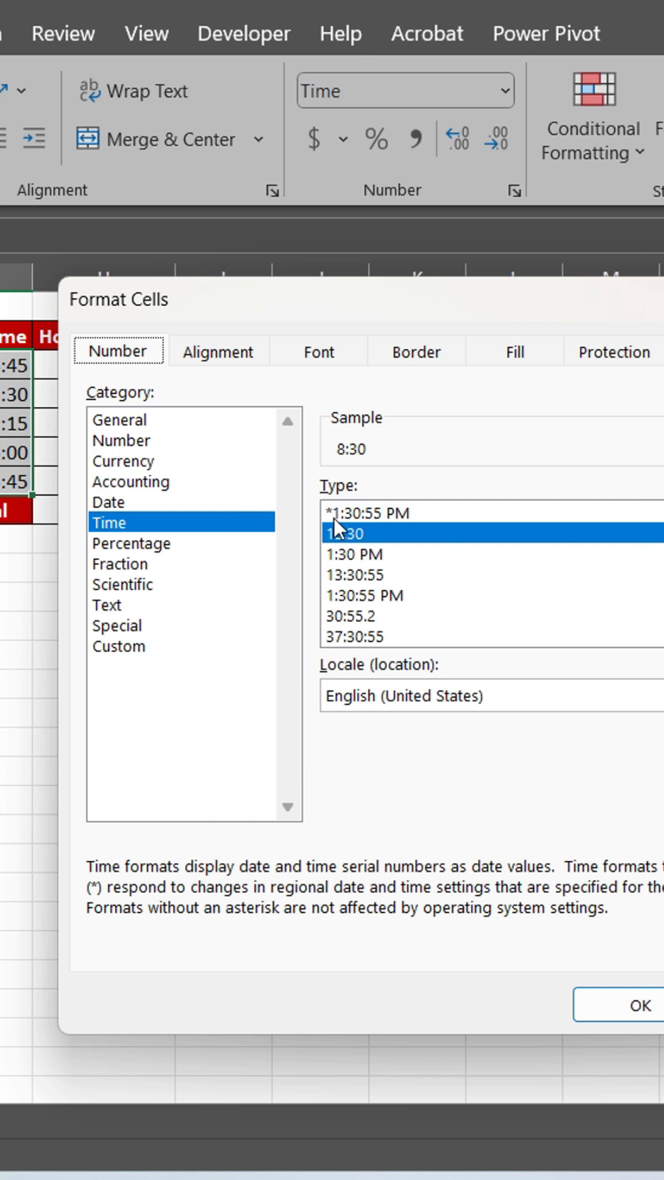
pyautogui.click(354, 554)
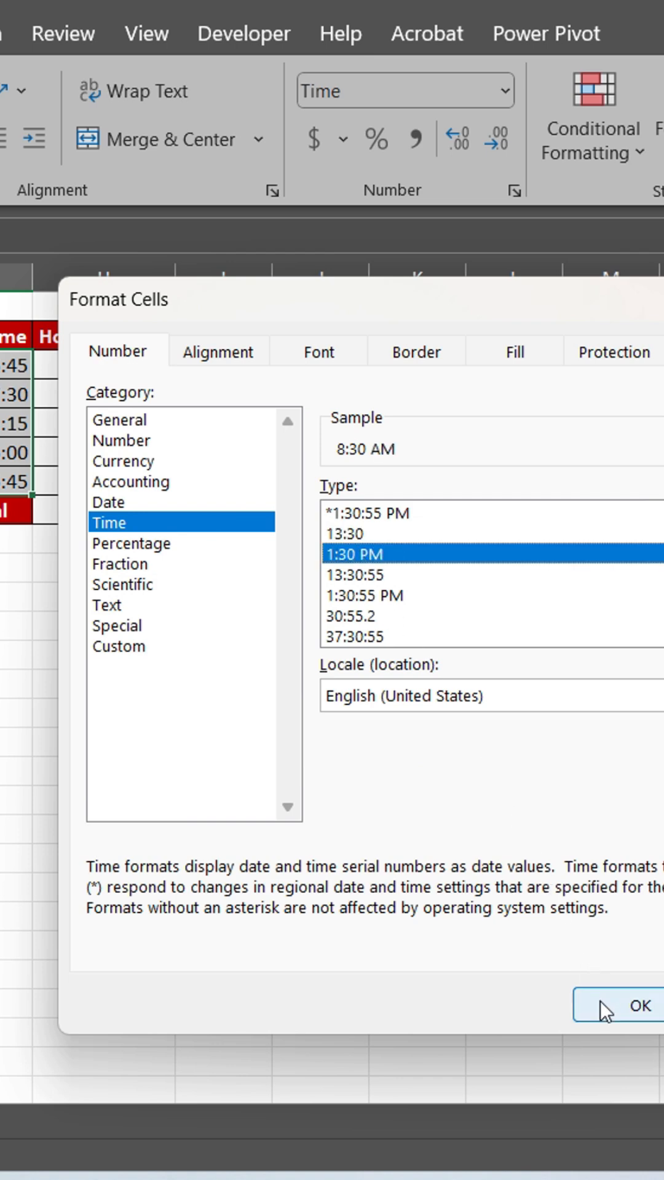
pyautogui.click(634, 1005)
pyautogui.write('=G3')
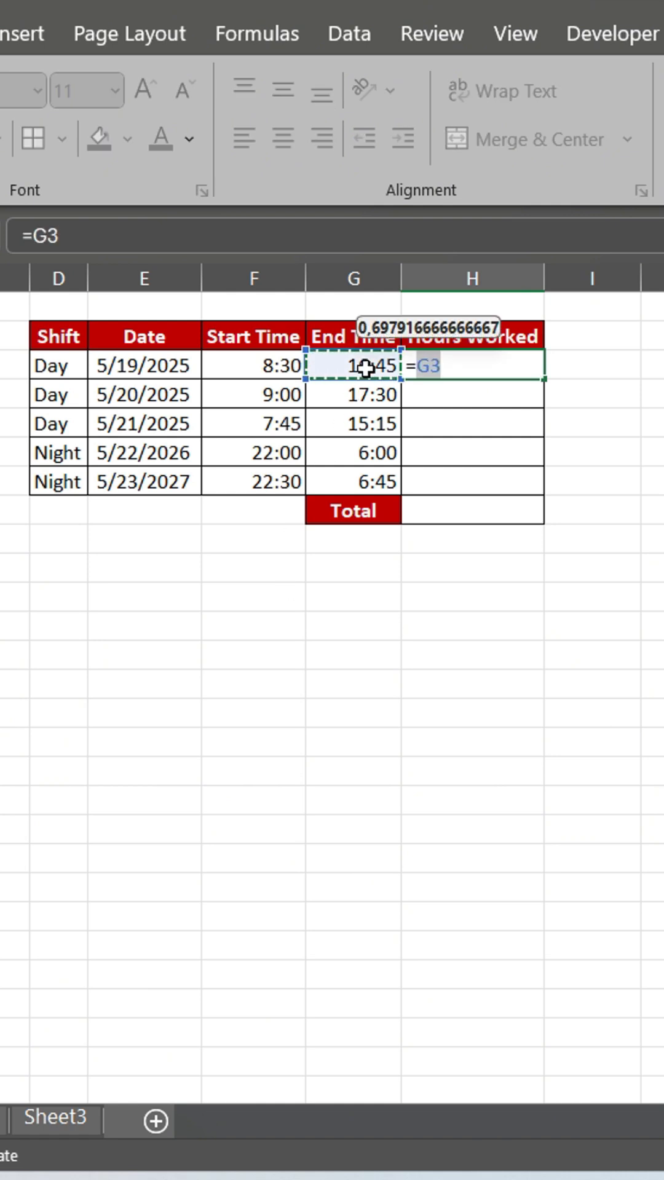
pyautogui.click(252, 365)
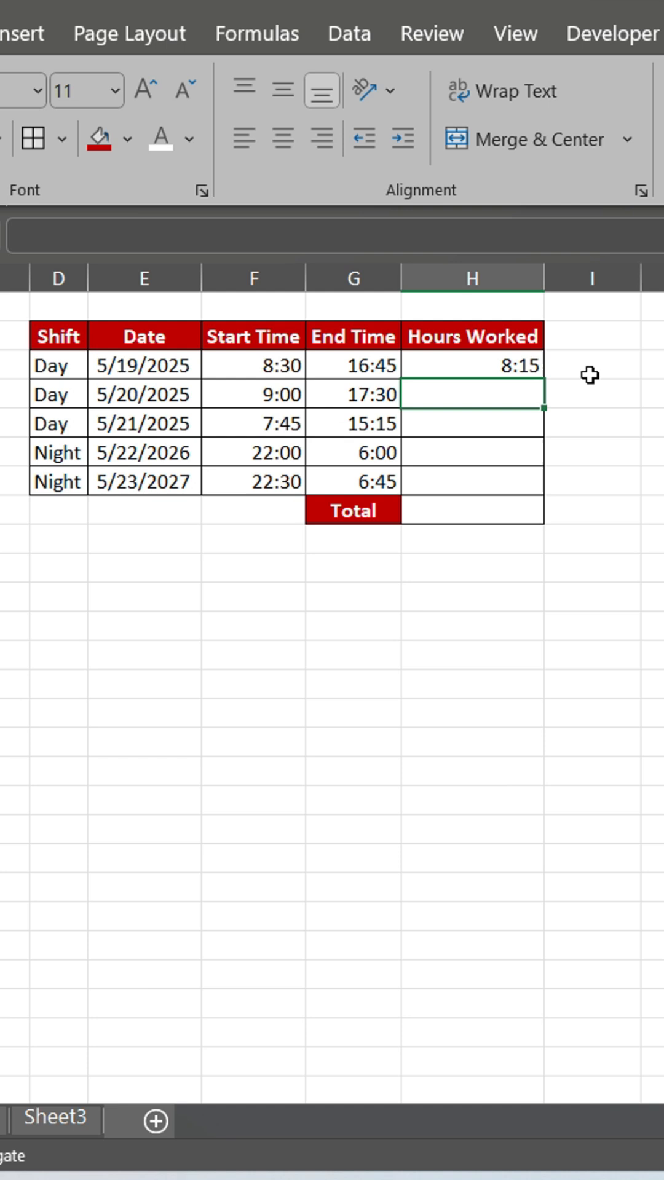
pyautogui.click(472, 365)
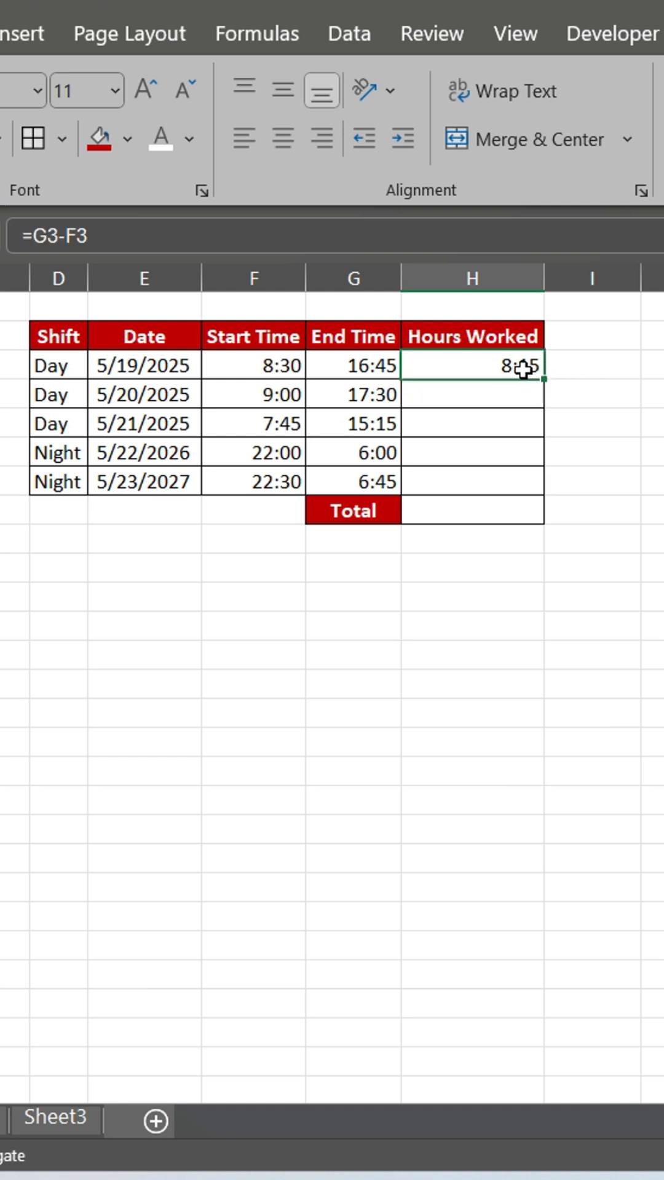
pyautogui.moveTo(536, 379); pyautogui.dragTo(535, 497)
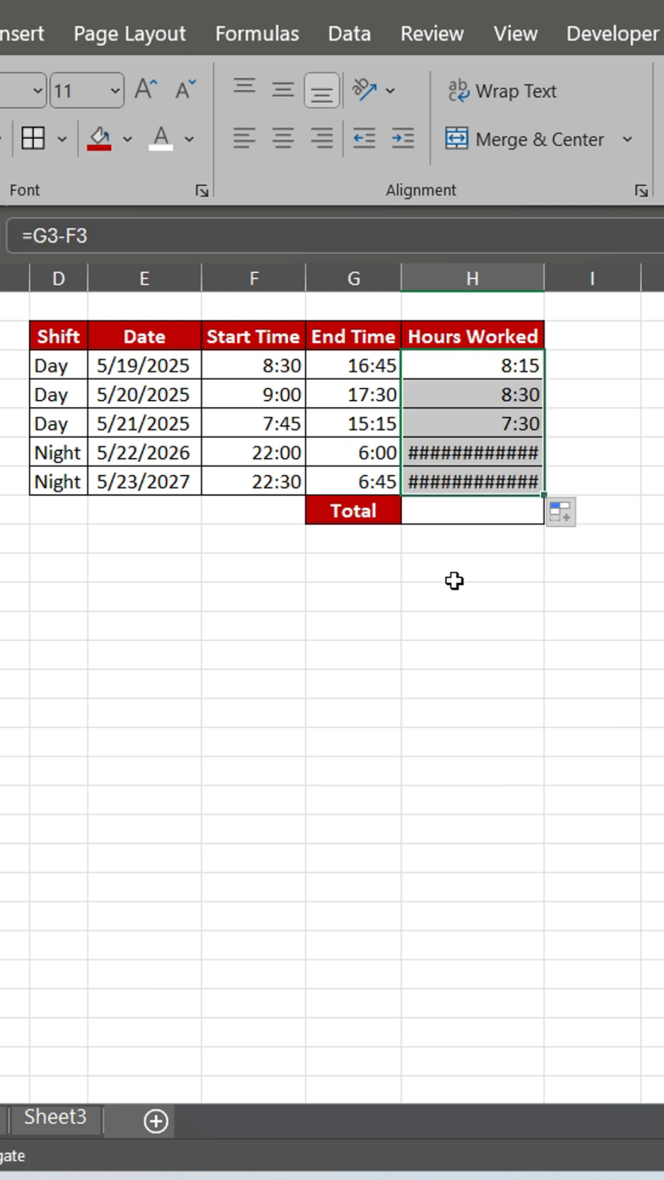
pyautogui.moveTo(493, 476)
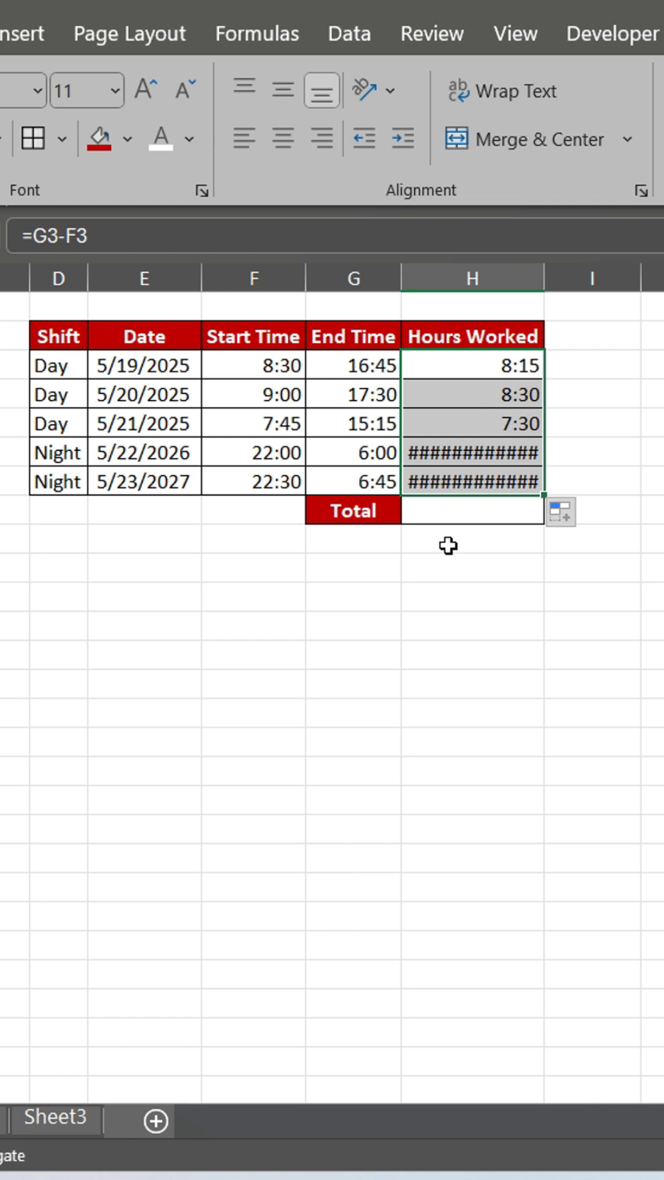
pyautogui.moveTo(446, 546)
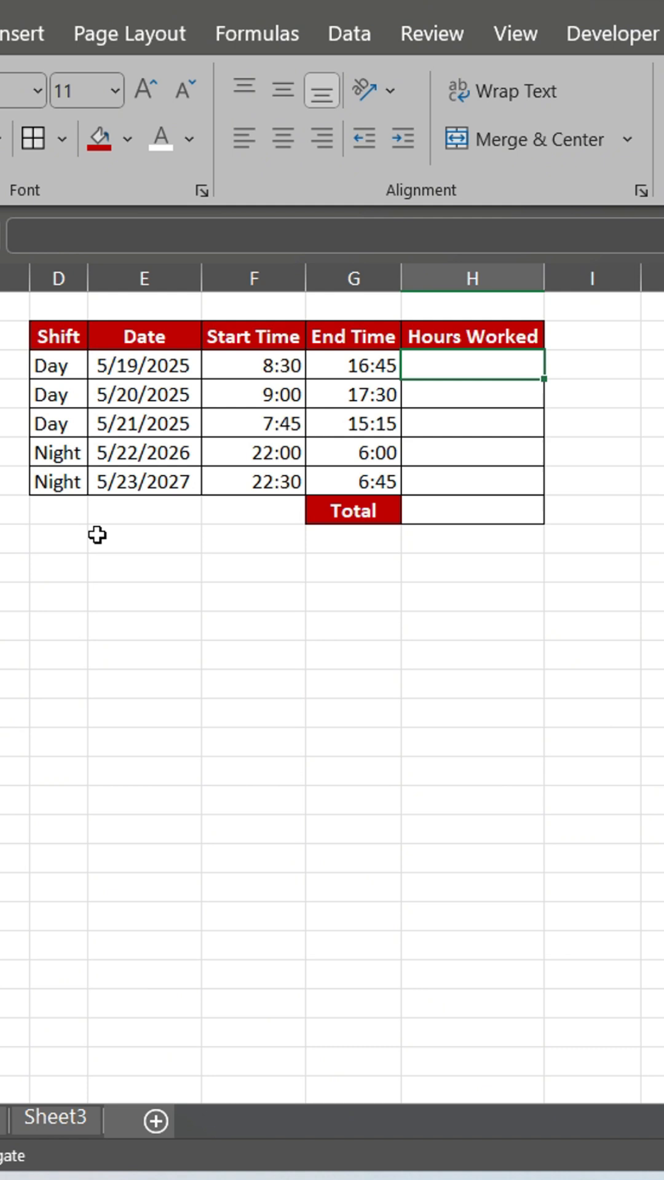
# - Enter the overnight-safe formula =IF(G3<F3;G3+1-F3;G3-F3) in H3
pyautogui.write('=IF')
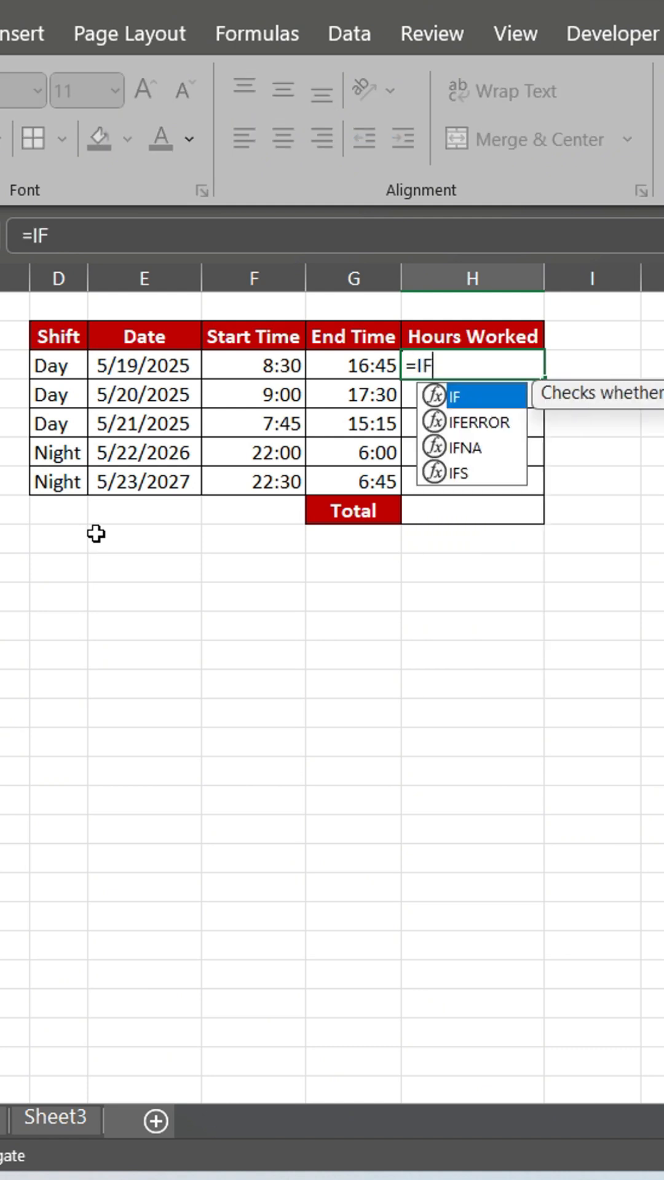
pyautogui.write('(')
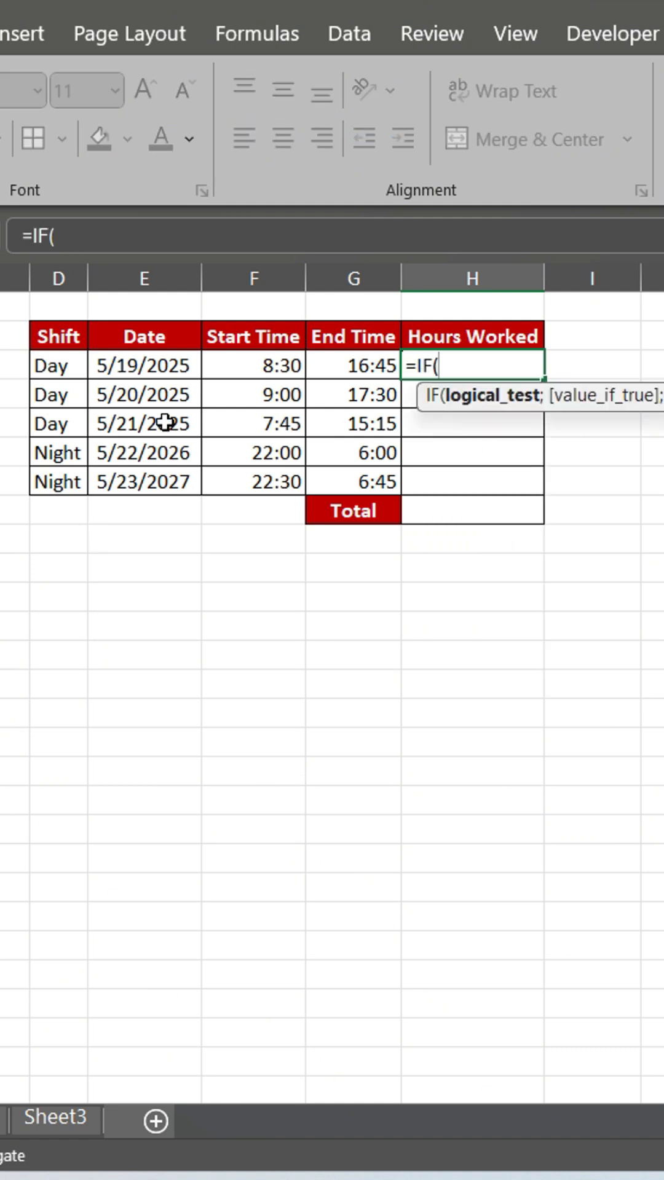
pyautogui.click(352, 365)
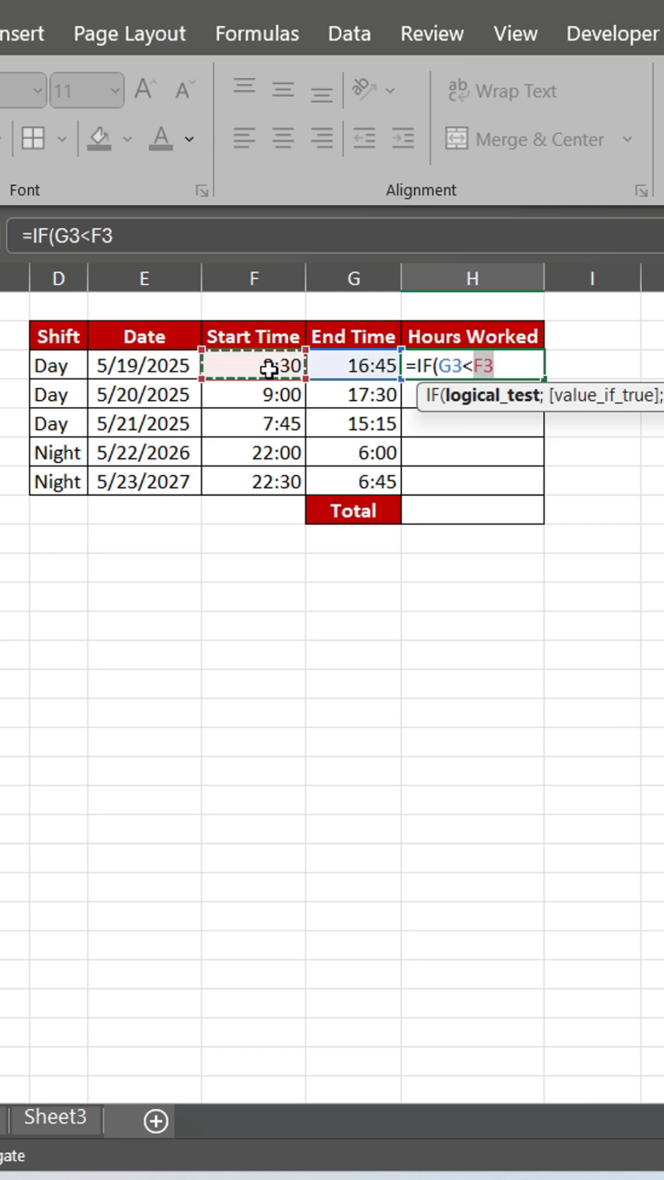
pyautogui.write(';')
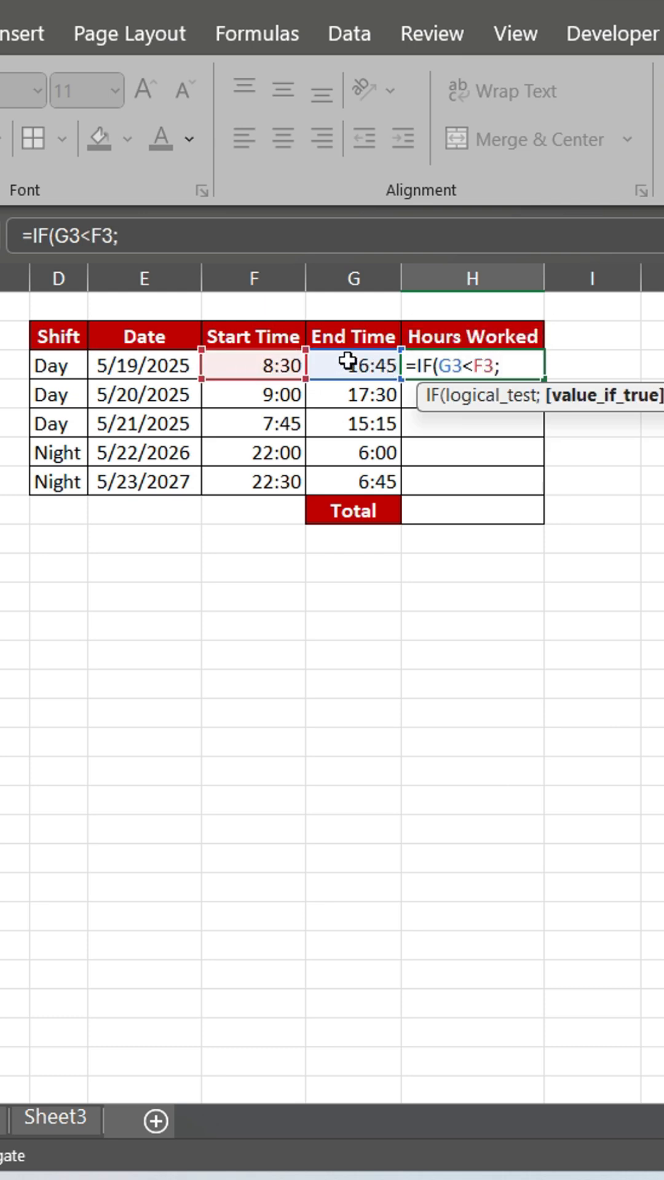
pyautogui.write('G3+')
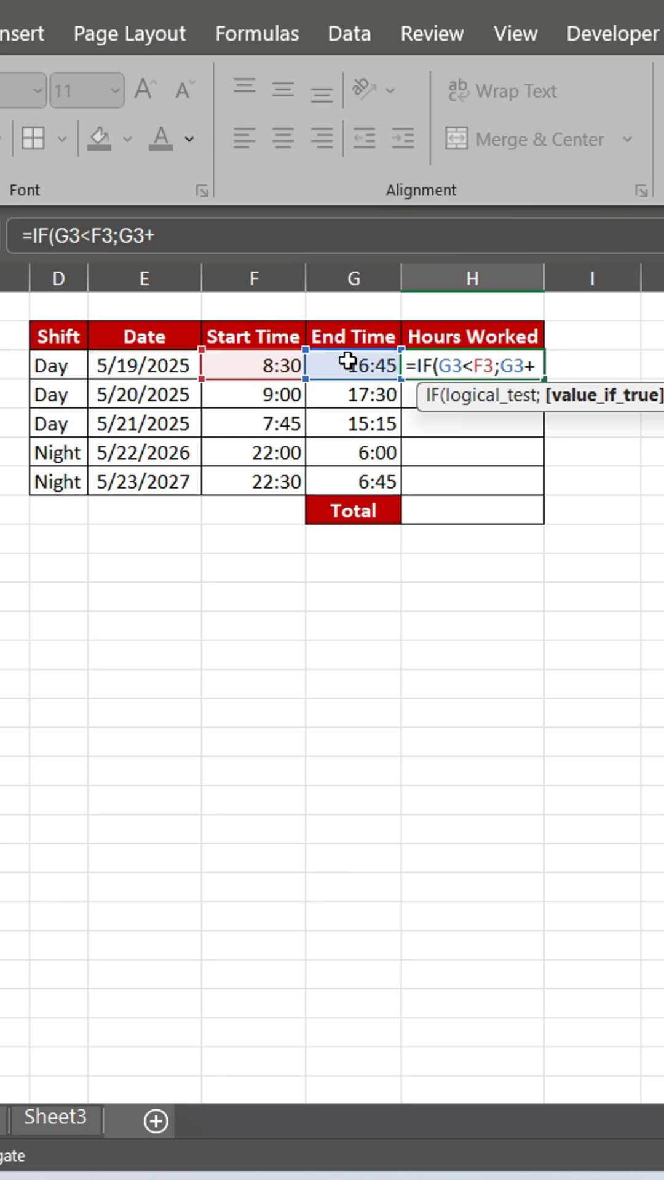
pyautogui.write('1-')
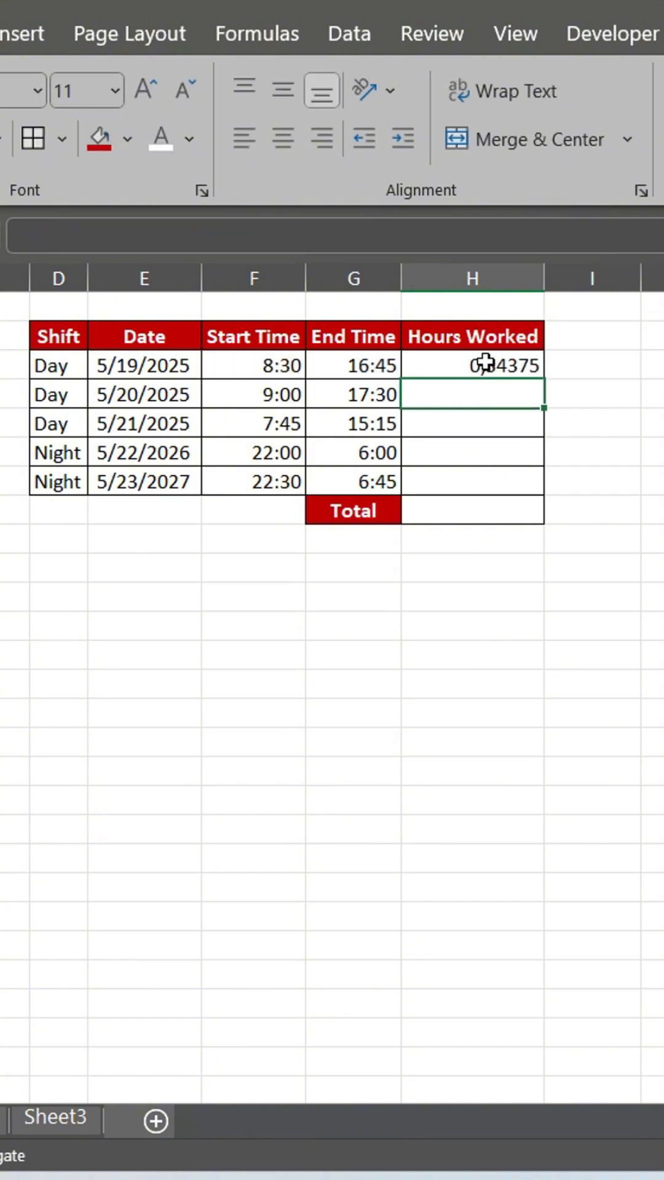
# - Give the result a time format and fill the formula down to H7
pyautogui.hscroll(3)
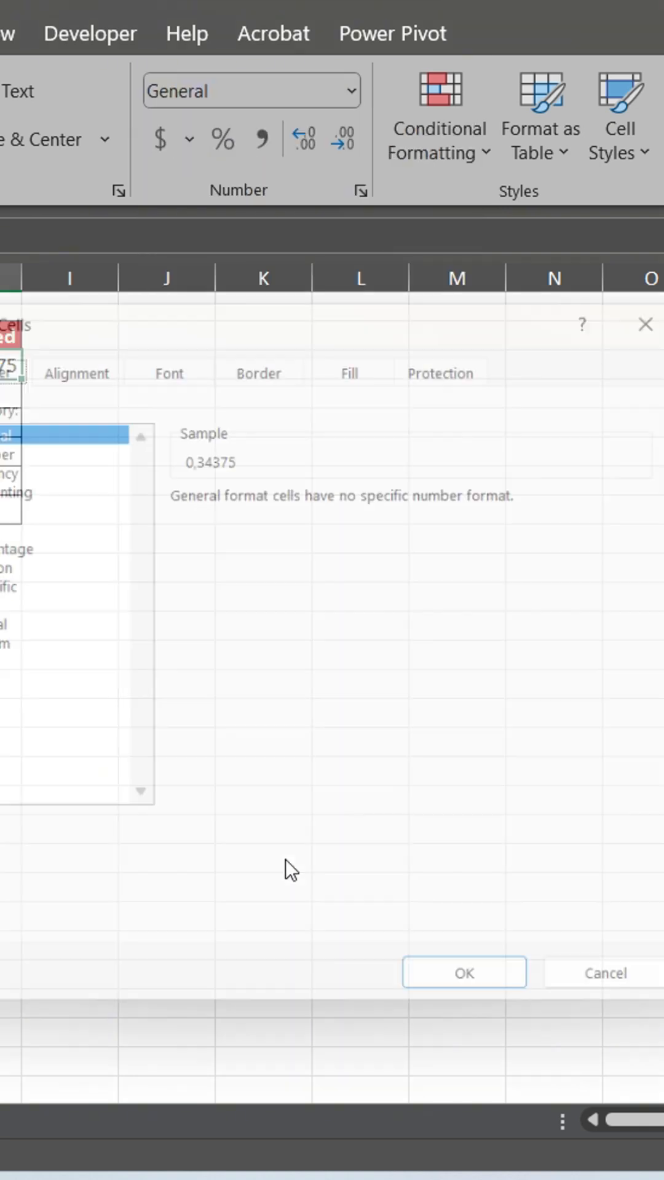
pyautogui.click(107, 522)
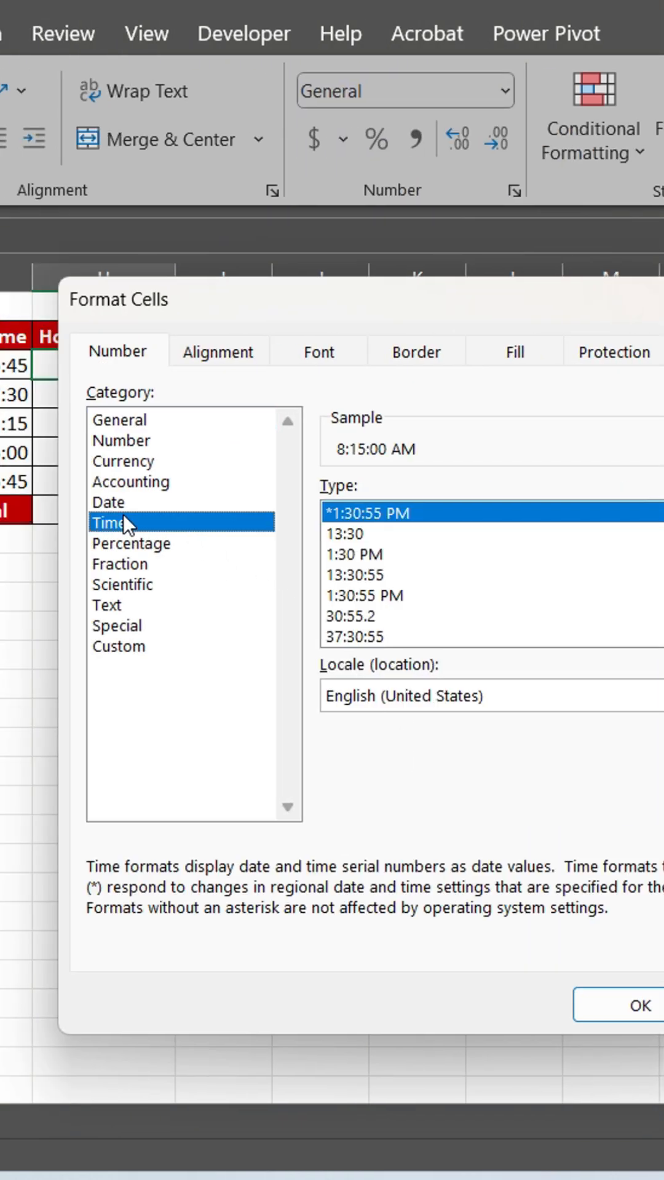
pyautogui.click(346, 533)
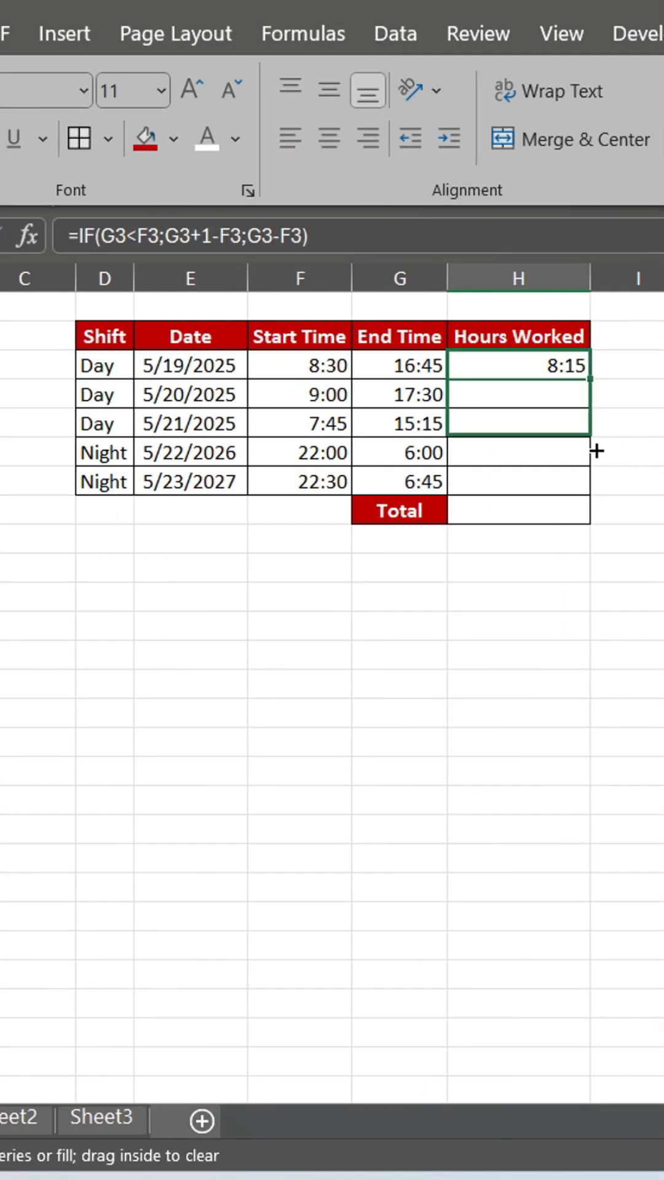
pyautogui.moveTo(517, 365); pyautogui.dragTo(518, 482)
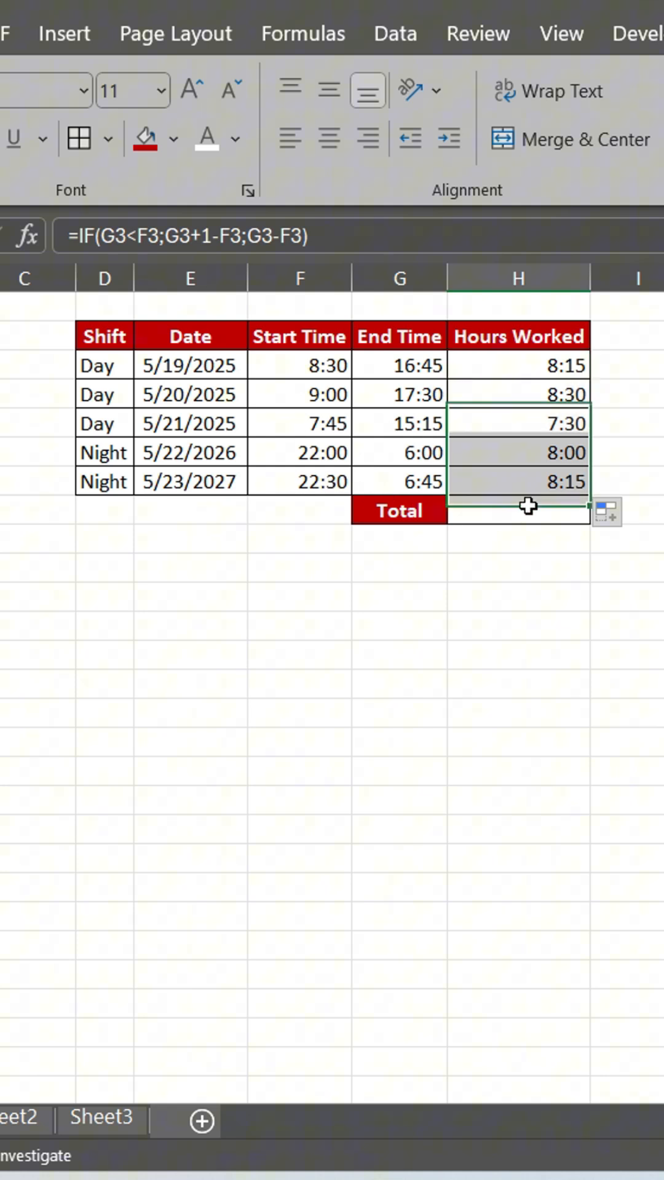
# - Total Hours Worked with =SUM(H3:H7) in H8, formatted [h]:mm to read 40:30
pyautogui.click(517, 510)
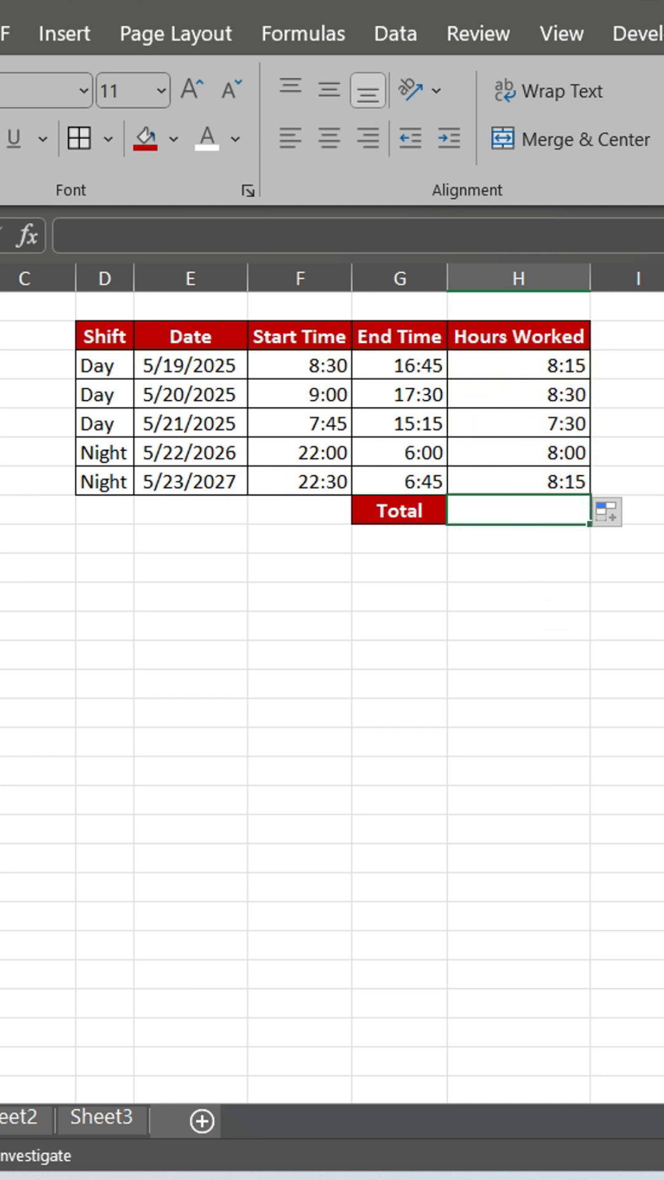
pyautogui.write('=SUM(H3:H7)')
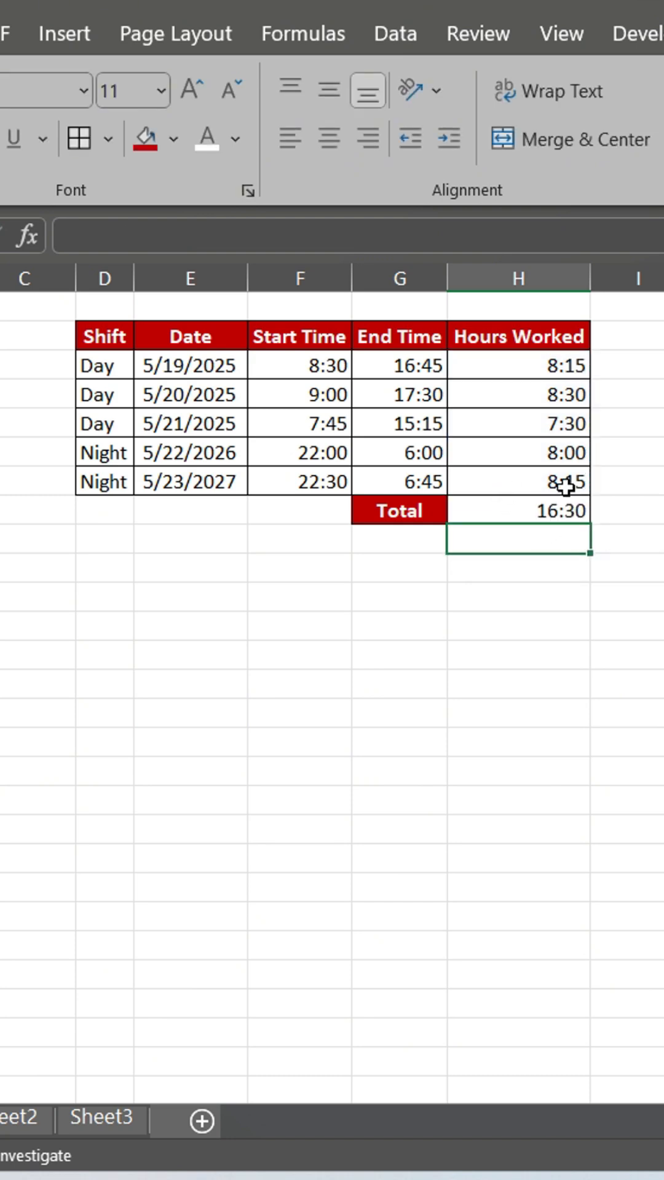
pyautogui.moveTo(606, 533)
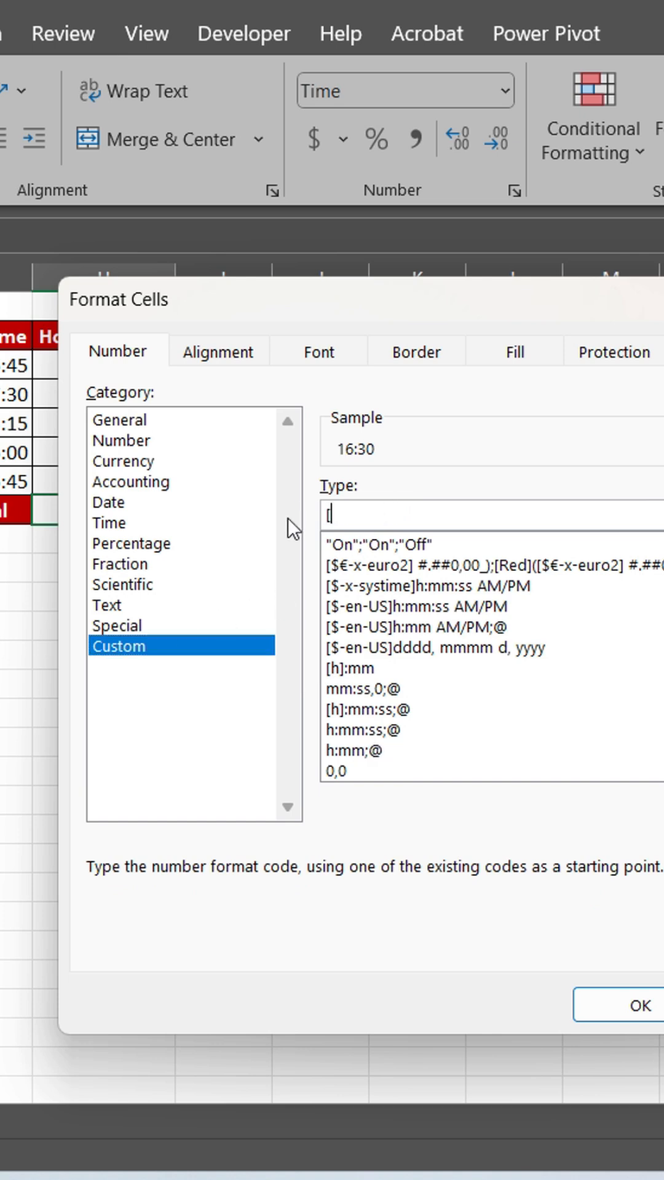
pyautogui.write('[h]')
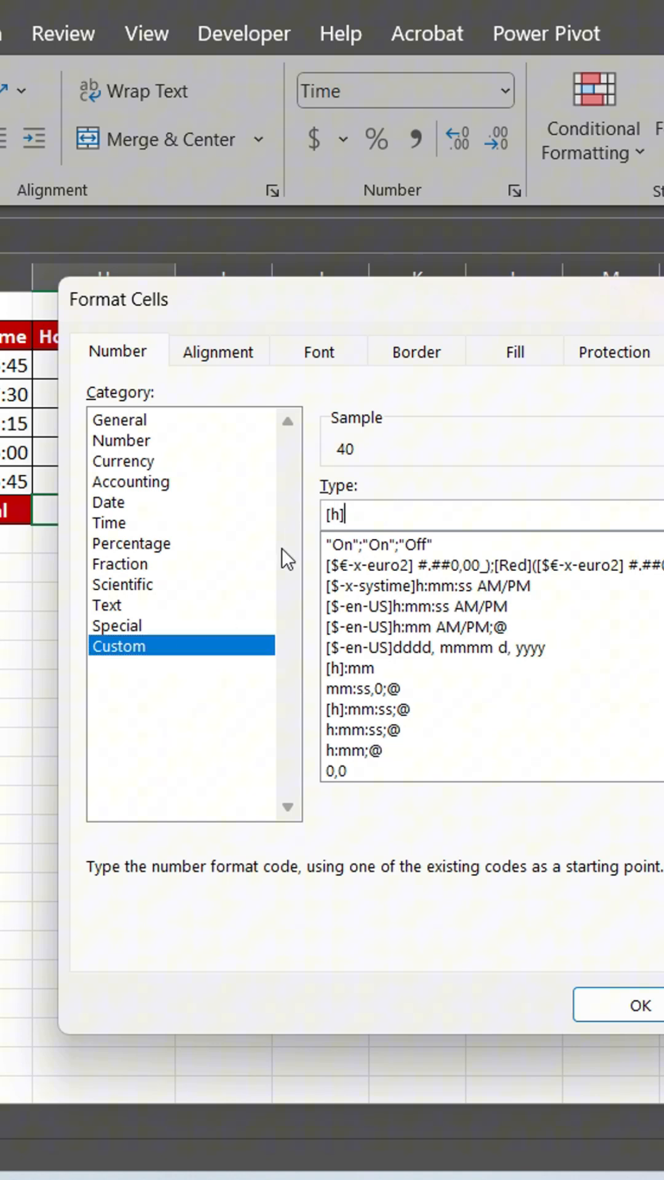
pyautogui.write(':mm')
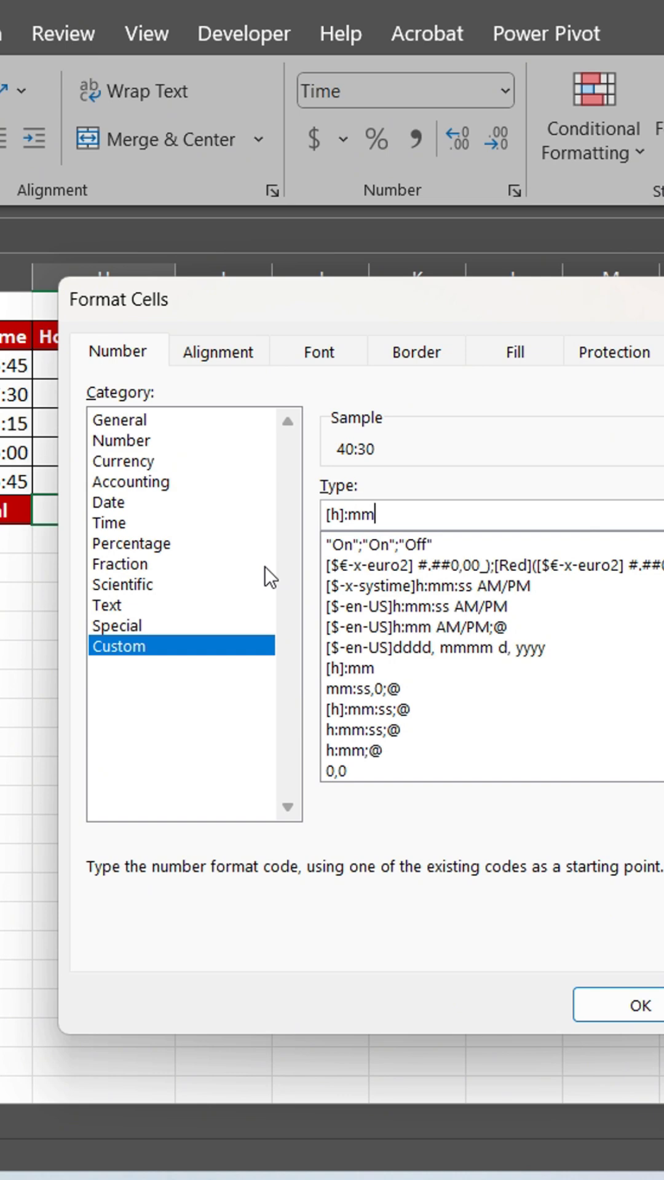
pyautogui.click(638, 1005)
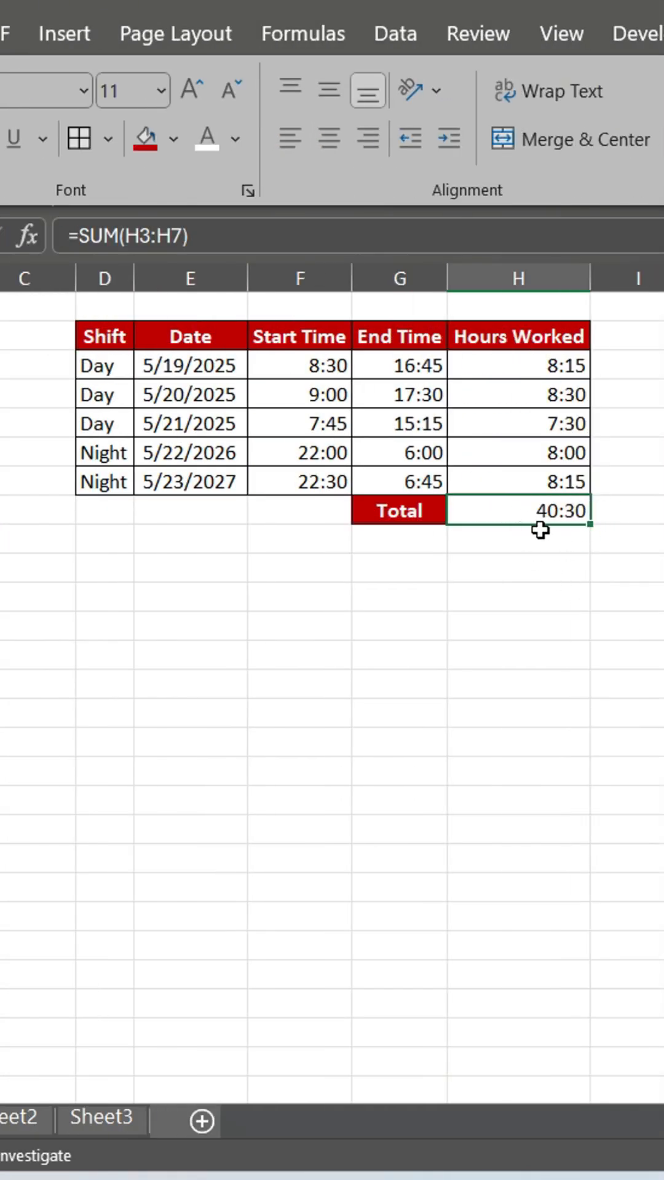
pyautogui.click(517, 566)
pyautogui.write('=')
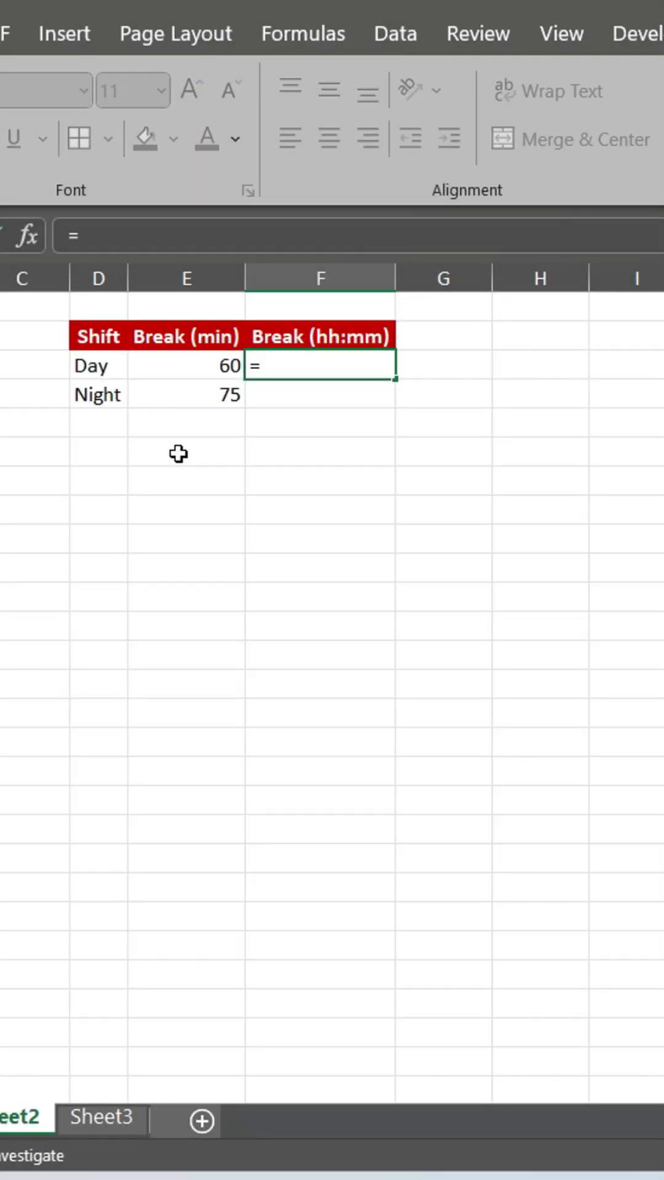
# - Convert the Day break's 60 minutes with =E3/1440 and a 13:30 time format
pyautogui.click(186, 366)
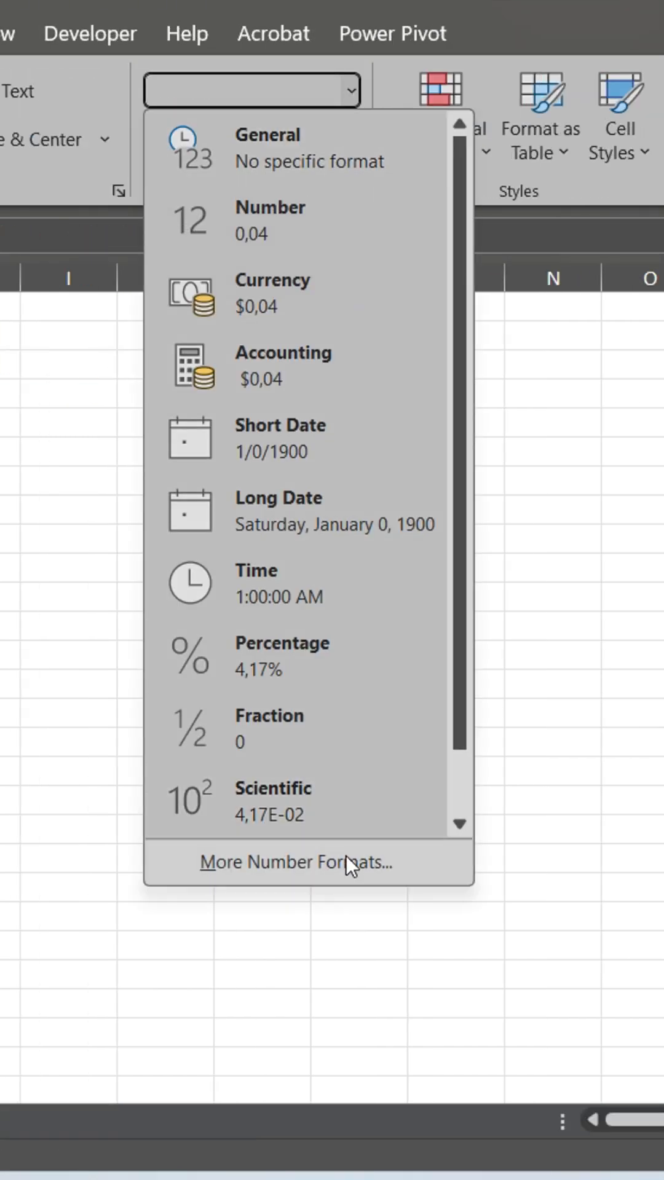
pyautogui.click(299, 861)
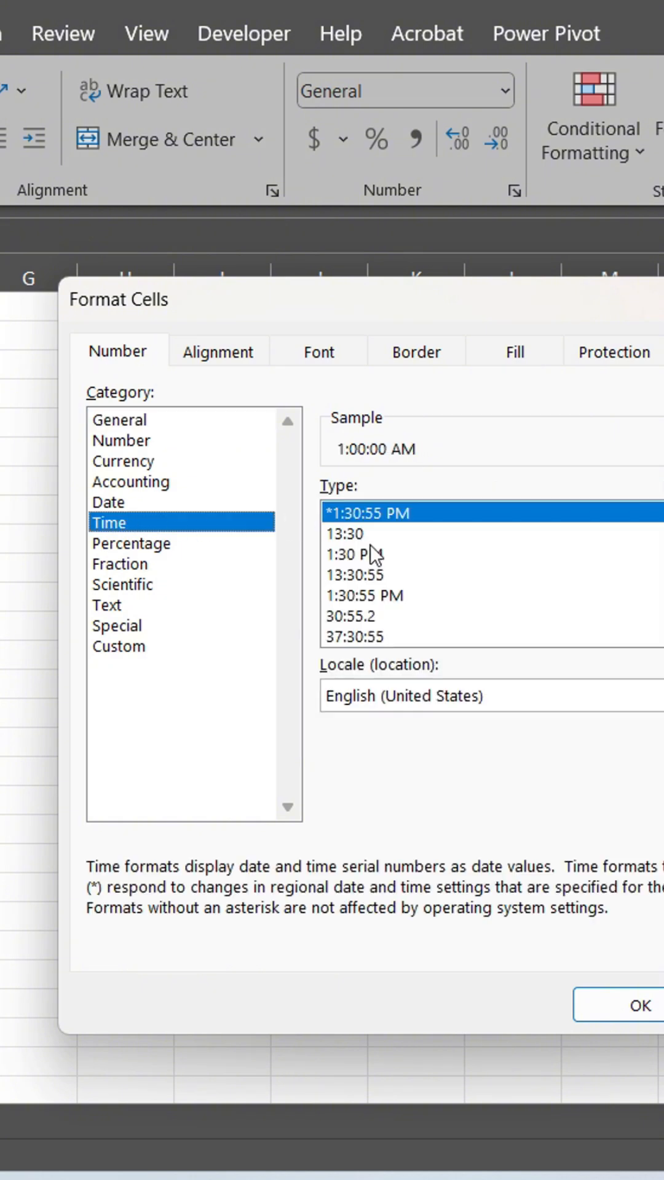
pyautogui.click(633, 1005)
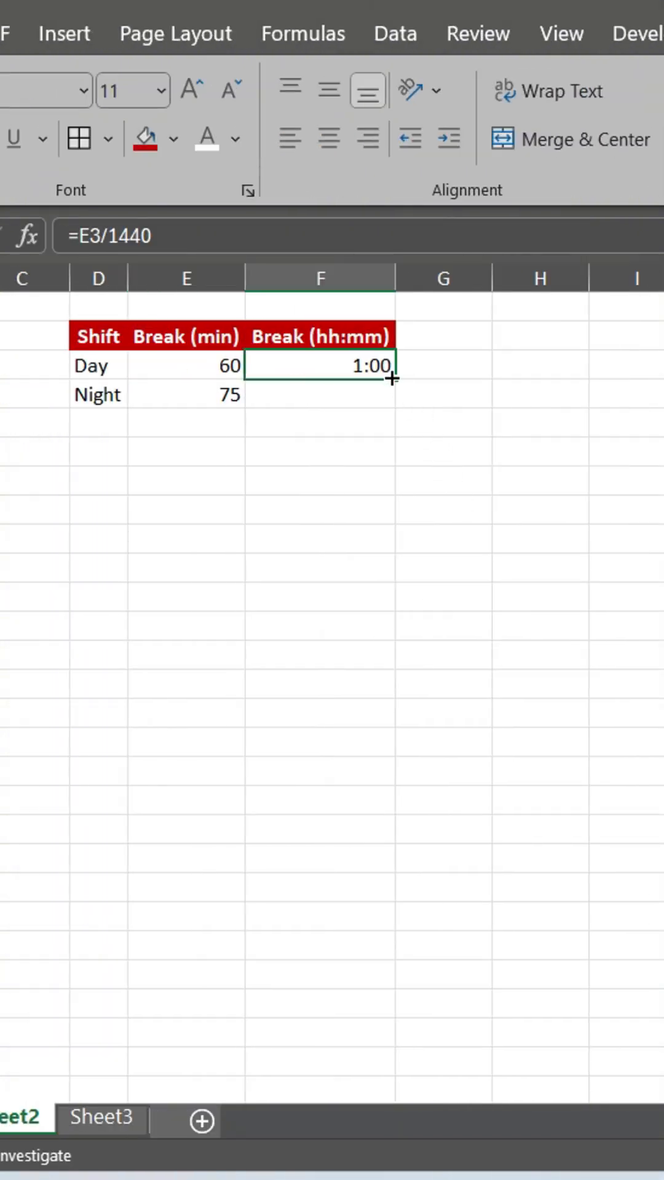
pyautogui.moveTo(398, 382)
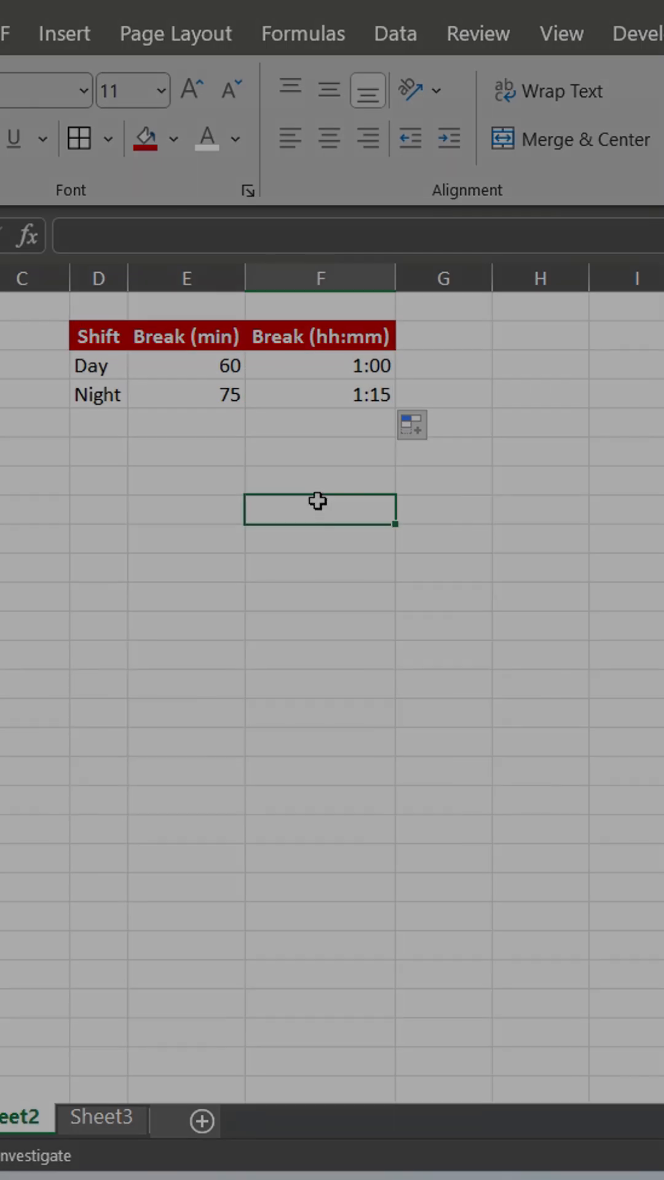
# - On Sheet3, enter =TIME(D3;E3;F3) in G3 and fill it down to G5
pyautogui.click(100, 1116)
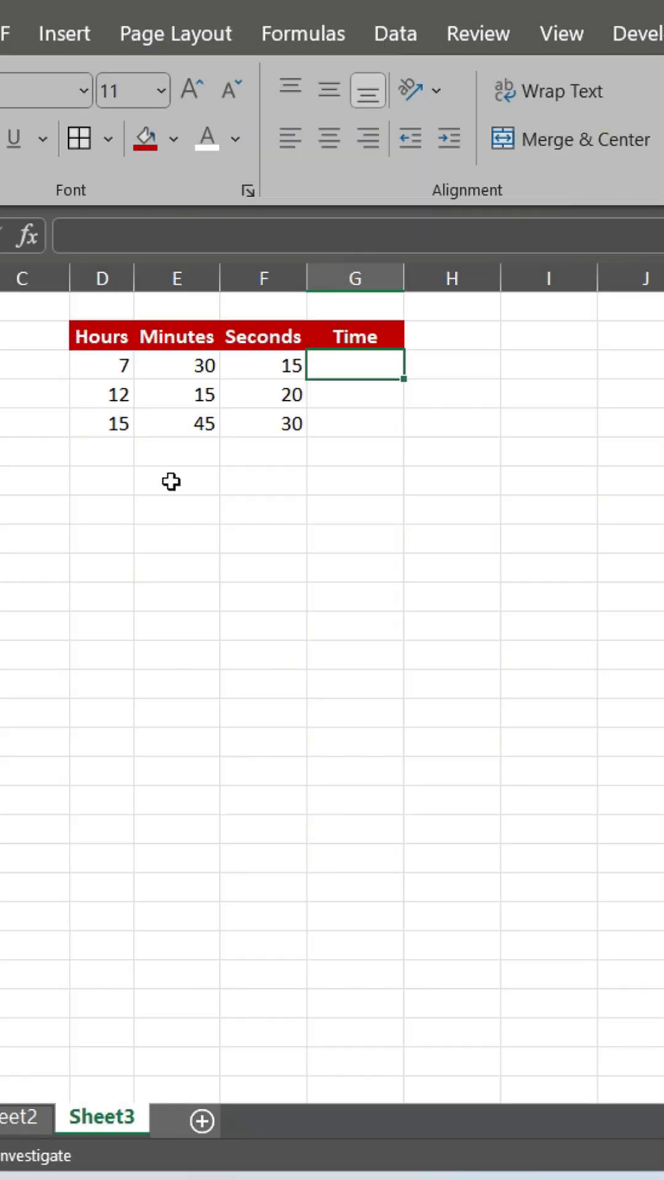
pyautogui.write('=TIME')
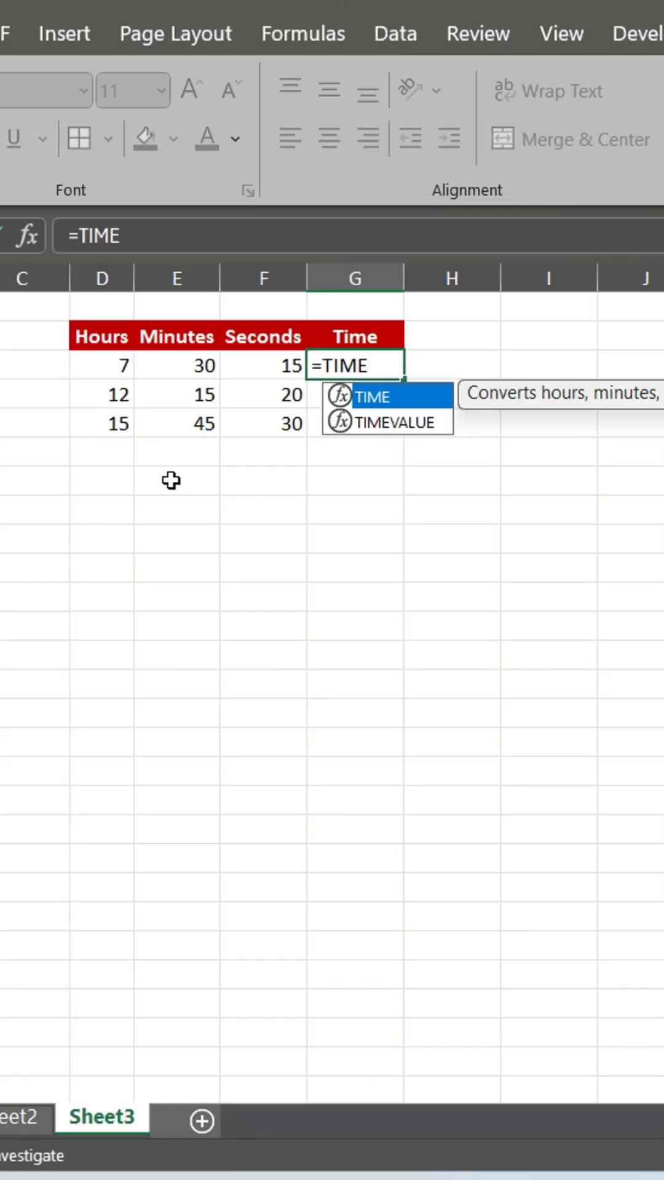
pyautogui.click(101, 365)
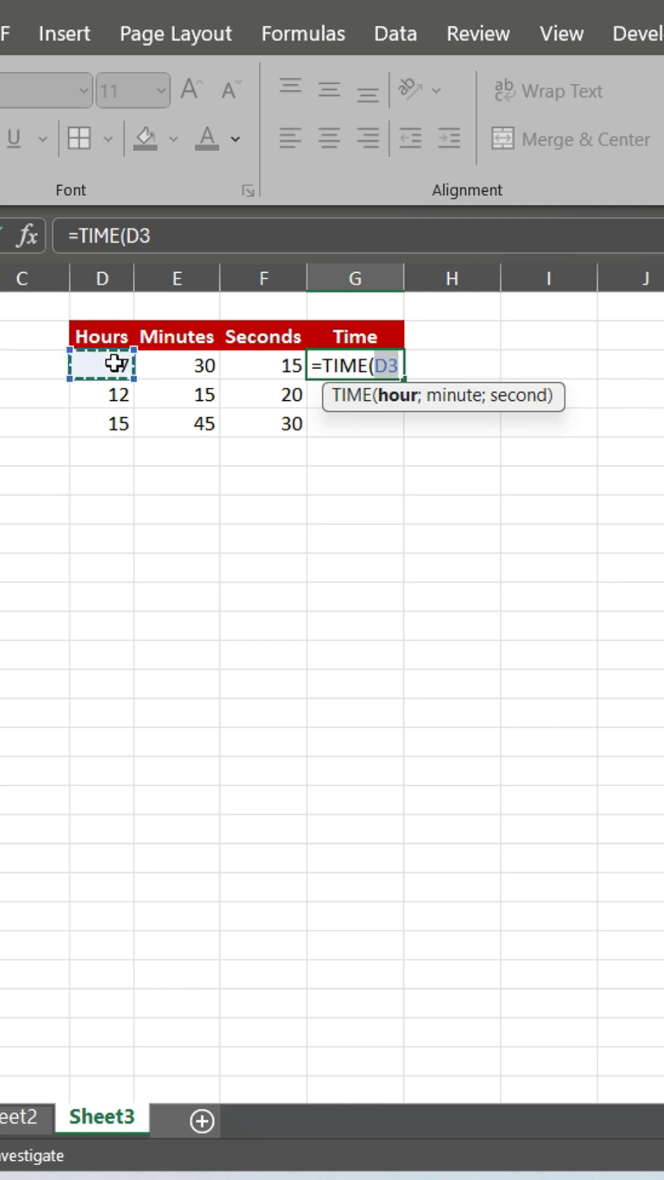
pyautogui.write(';E3;F3)')
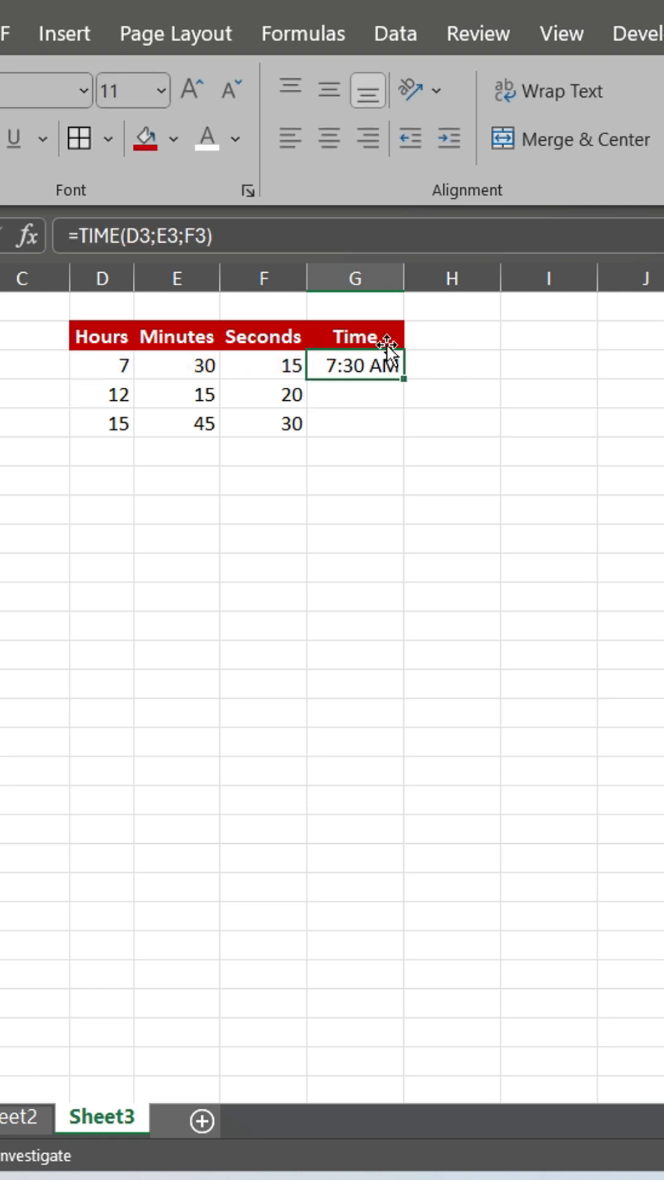
pyautogui.moveTo(398, 379)
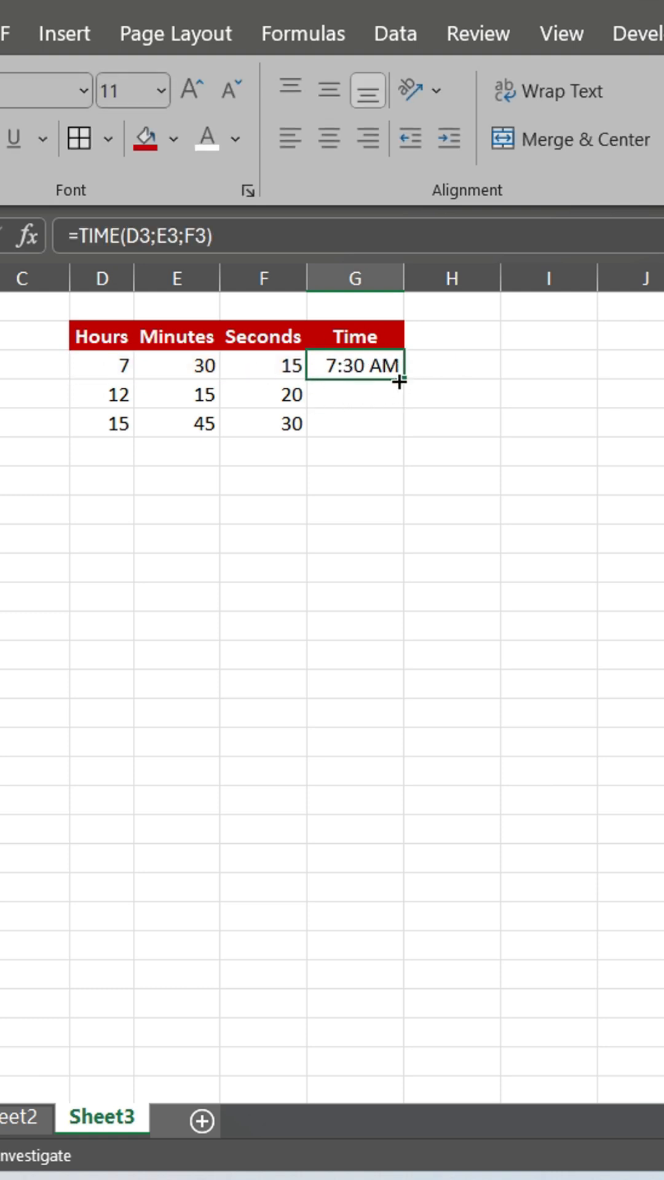
pyautogui.moveTo(402, 379); pyautogui.dragTo(401, 423)
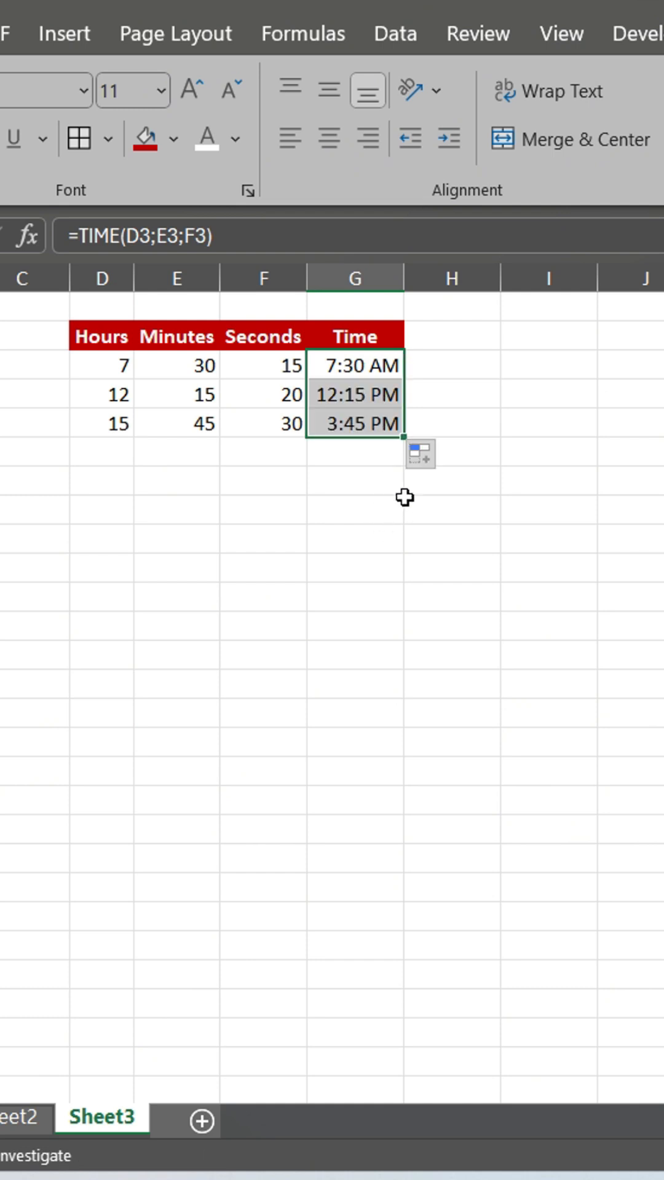
pyautogui.moveTo(410, 439)
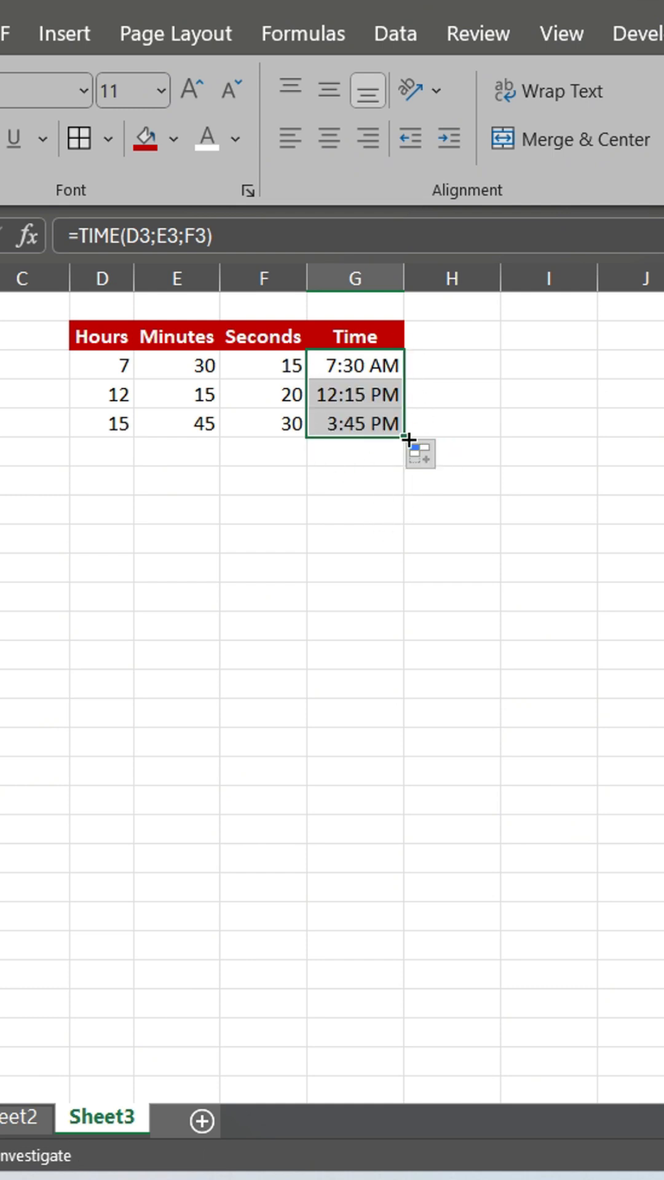